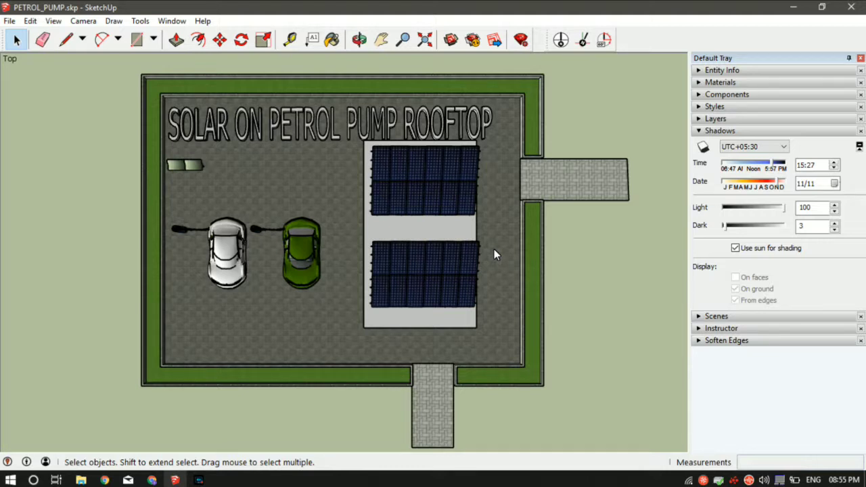
{"action": "mouse_move", "coordinate": [610, 100]}
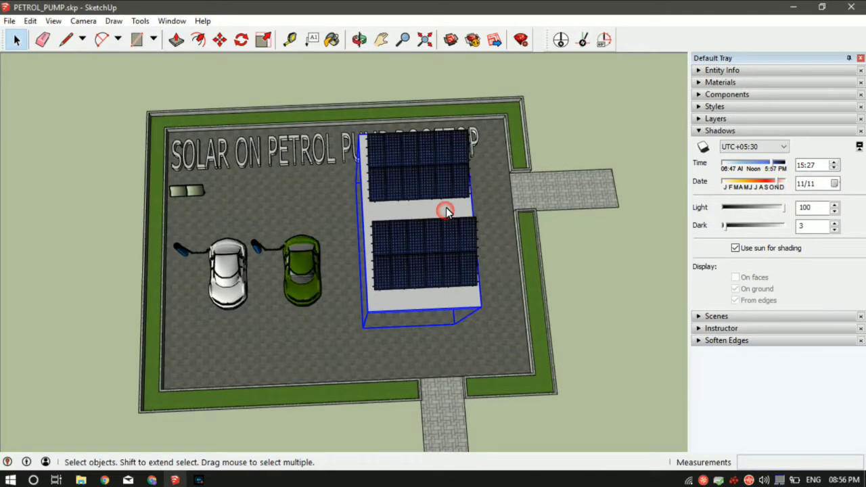
Switch the camera to the standard Top view from the Camera menu.
{"action": "left_click", "coordinate": [82, 21]}
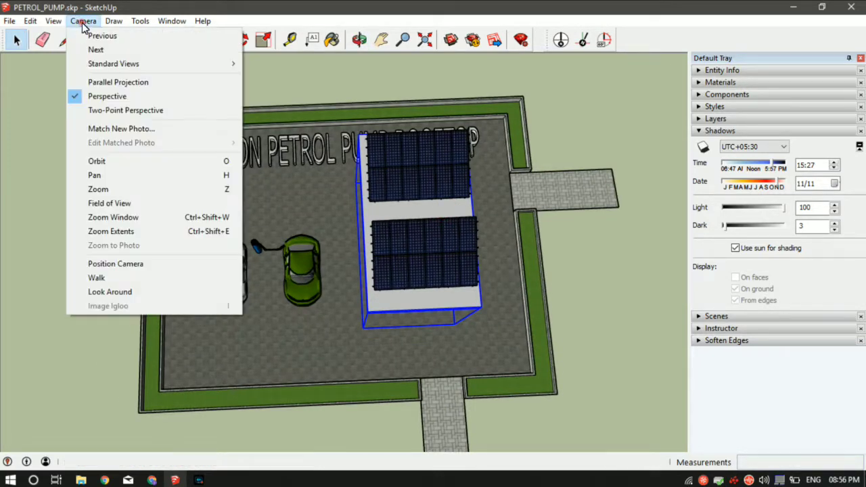
{"action": "mouse_move", "coordinate": [113, 63]}
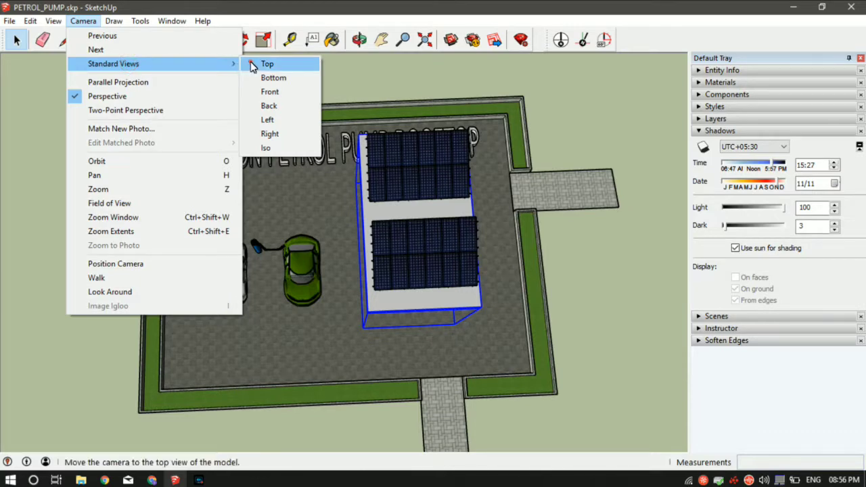
{"action": "left_click", "coordinate": [267, 64]}
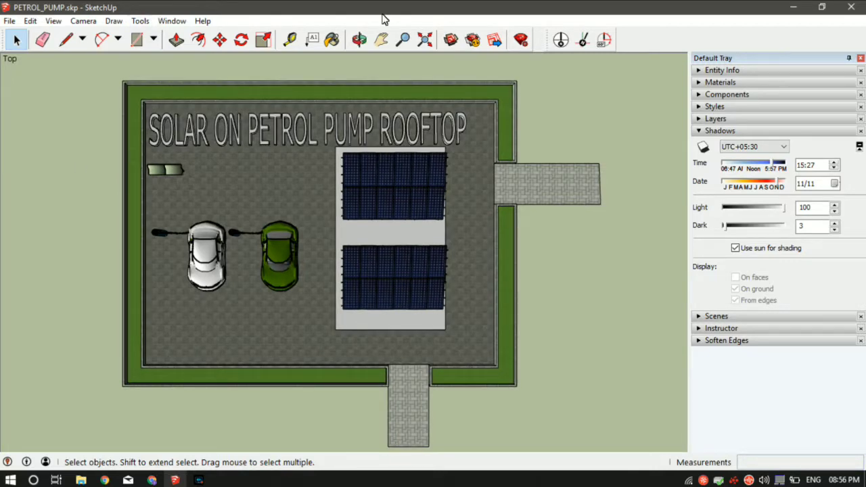
Export the current top view as a 2D graphic through File > Export.
{"action": "left_click", "coordinate": [10, 21]}
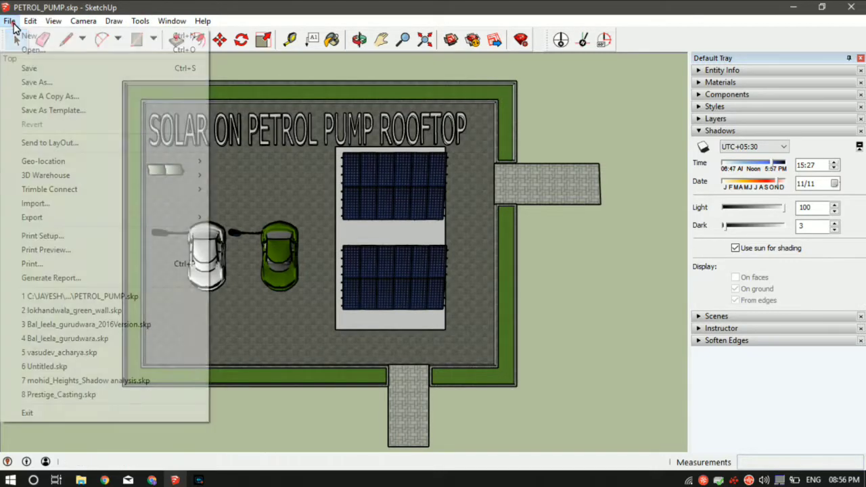
{"action": "left_click", "coordinate": [32, 217]}
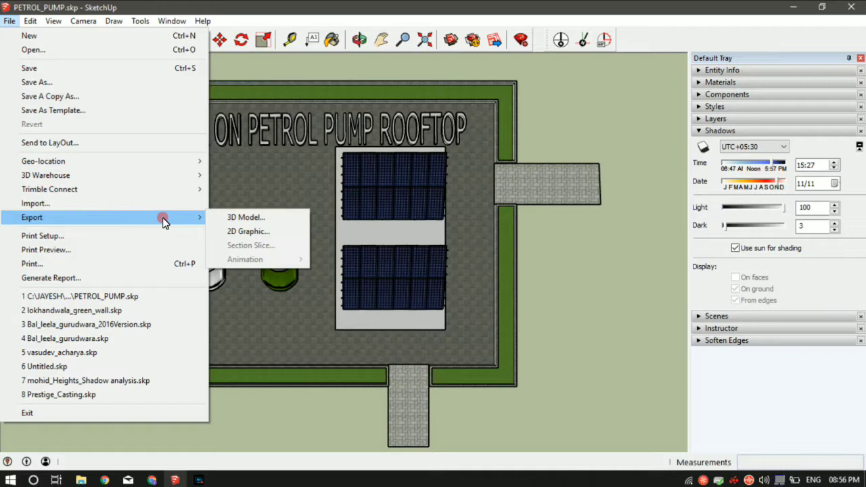
{"action": "left_click", "coordinate": [248, 231]}
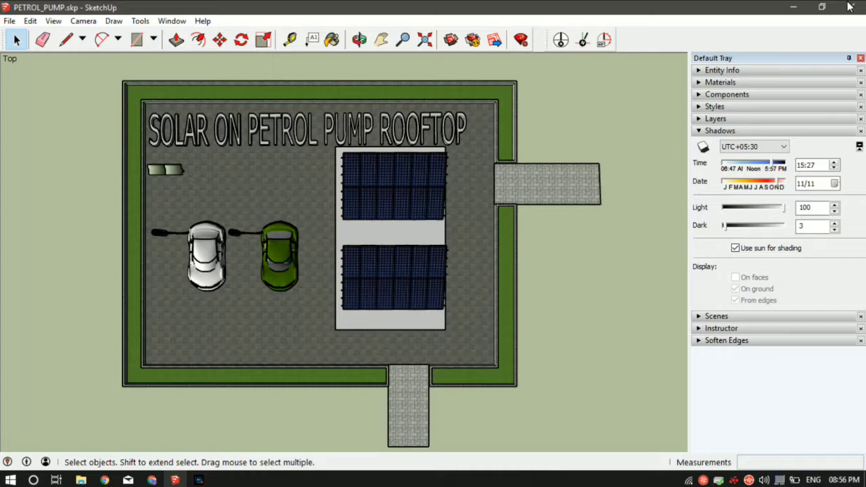
{"action": "mouse_move", "coordinate": [754, 21]}
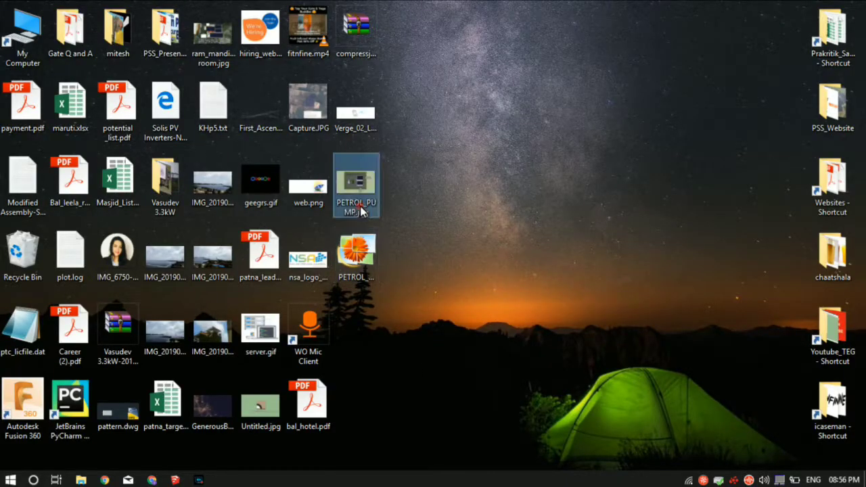
Open PETROL_PUMP2.jpg from the desktop in Windows Photo Viewer.
{"action": "left_click", "coordinate": [356, 257]}
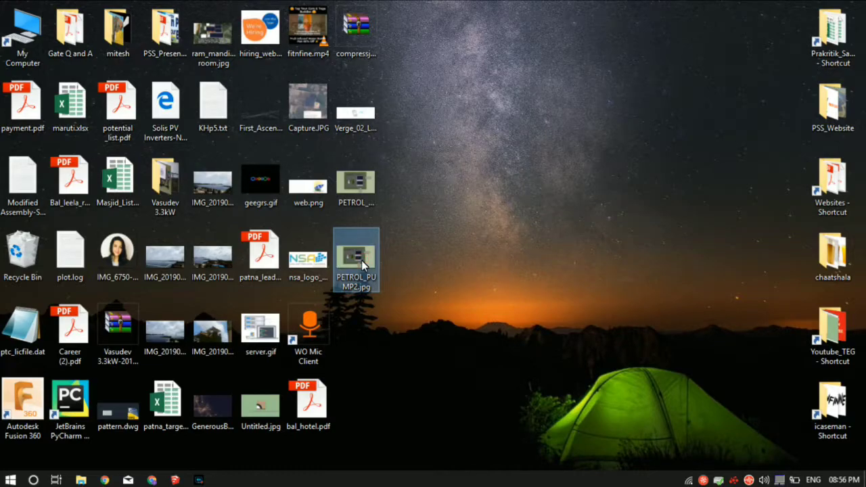
{"action": "double_click", "coordinate": [356, 256]}
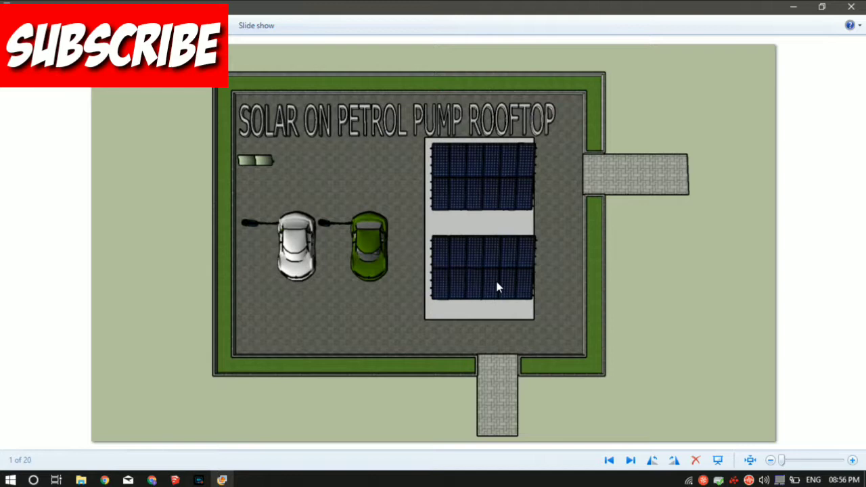
{"action": "mouse_move", "coordinate": [847, 7]}
{"action": "type", "text": "s"}
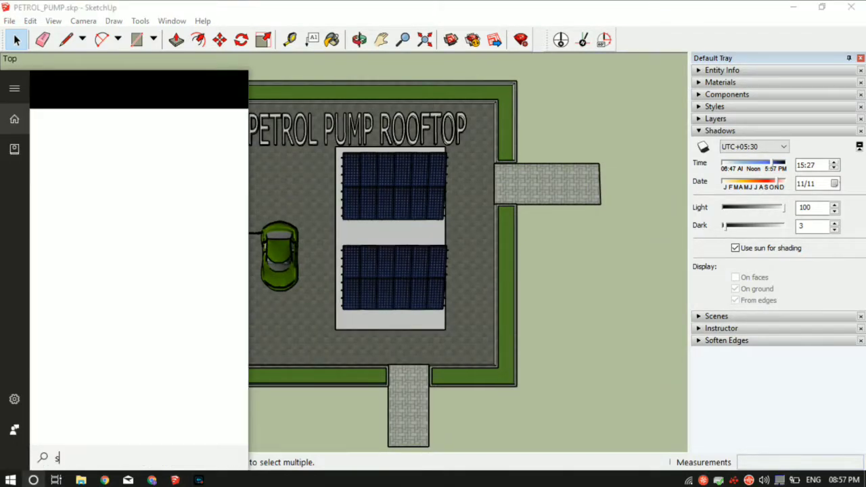
Launch Snipping Tool, save the rooftop snip as Capture.JPG, then close it without resaving.
{"action": "type", "text": "nii"}
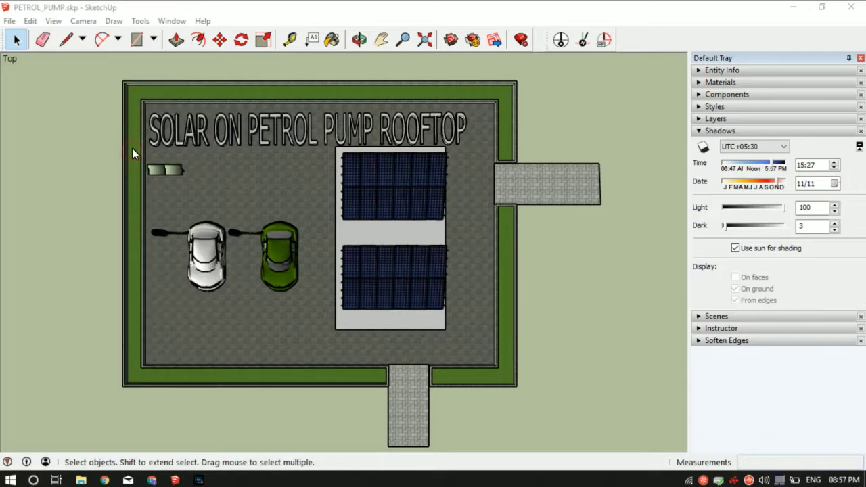
{"action": "mouse_move", "coordinate": [380, 78]}
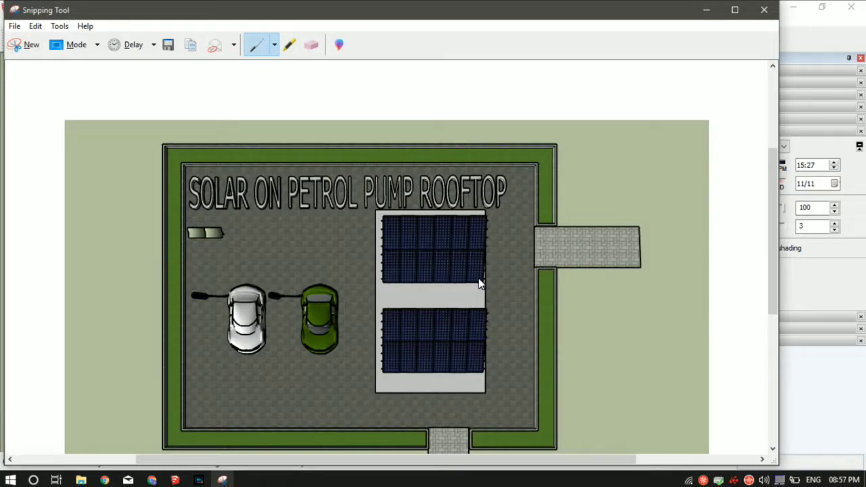
{"action": "mouse_move", "coordinate": [284, 184]}
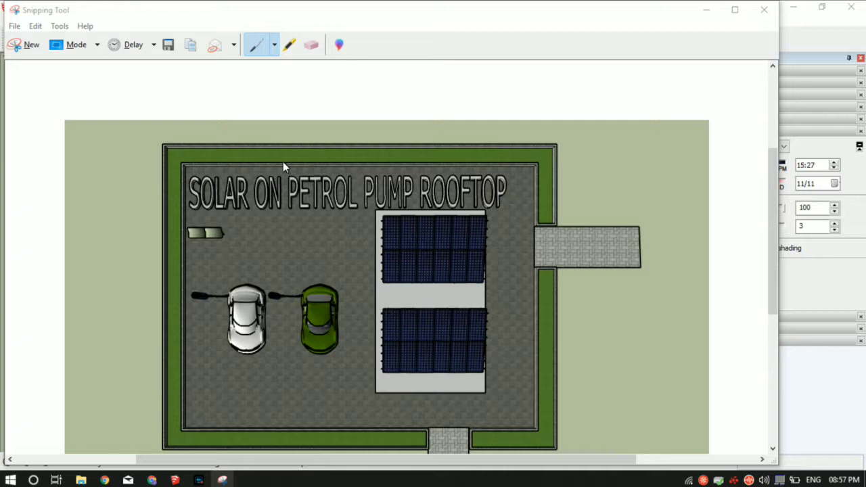
{"action": "left_click", "coordinate": [168, 45]}
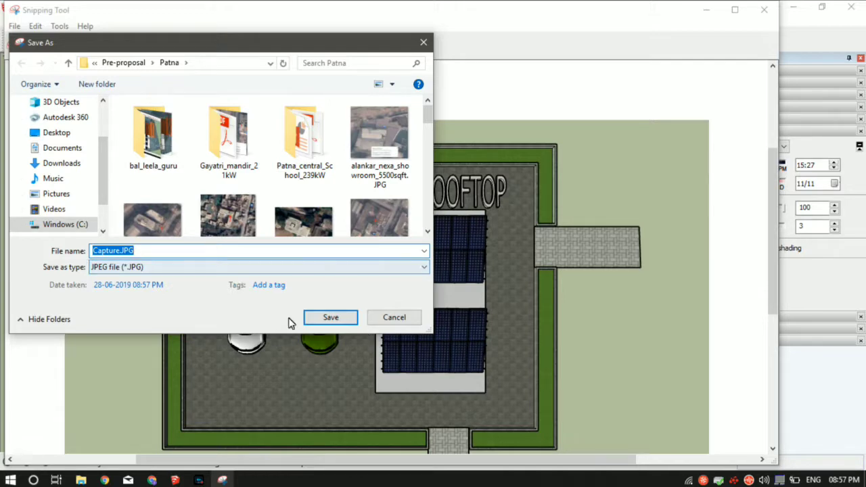
{"action": "left_click", "coordinate": [330, 317]}
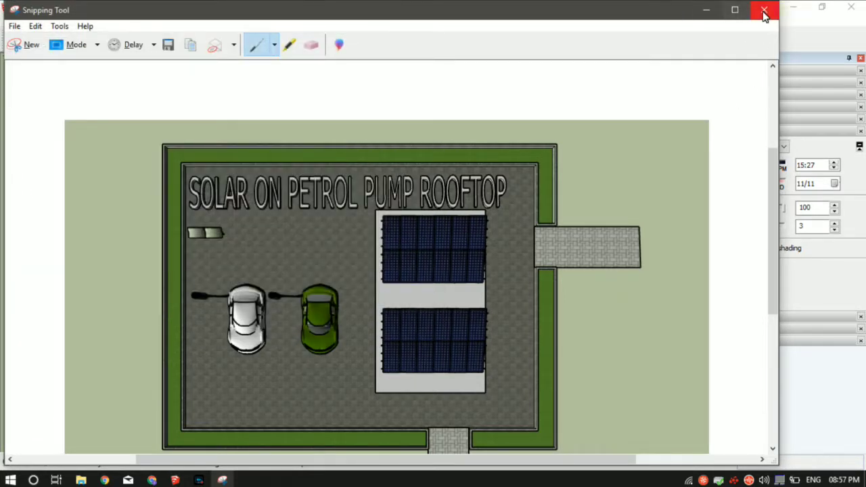
{"action": "left_click", "coordinate": [763, 11]}
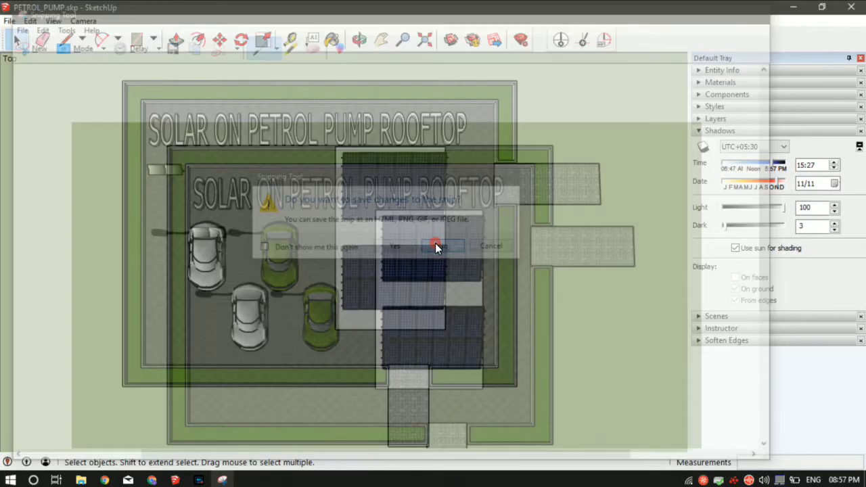
{"action": "left_click", "coordinate": [436, 245]}
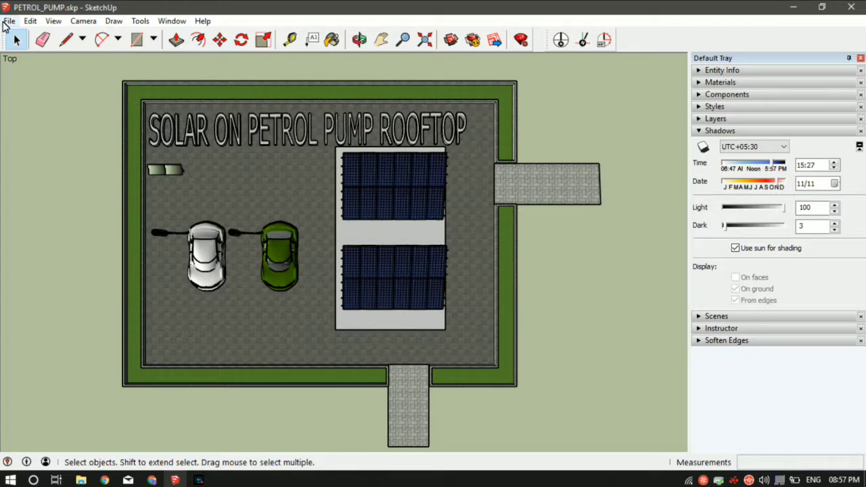
Print the current view to Microsoft Print to PDF, fitted to page with high-accuracy HLR.
{"action": "left_click", "coordinate": [9, 20]}
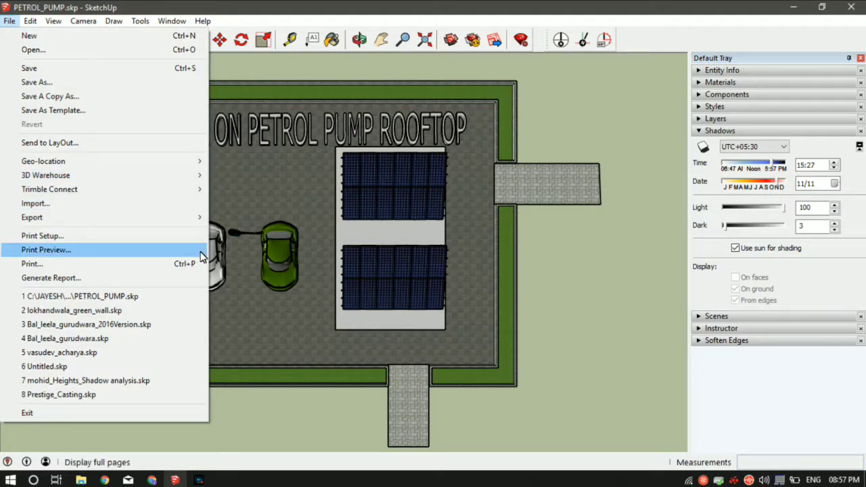
{"action": "left_click", "coordinate": [31, 263]}
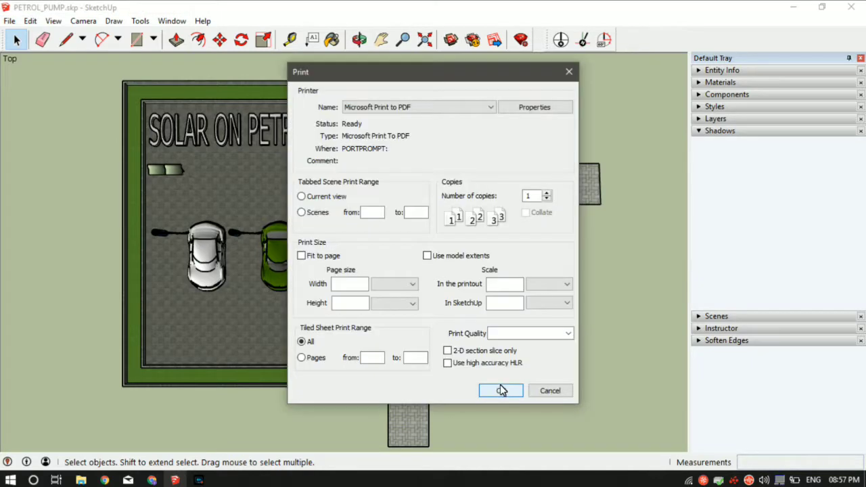
{"action": "left_click", "coordinate": [489, 107]}
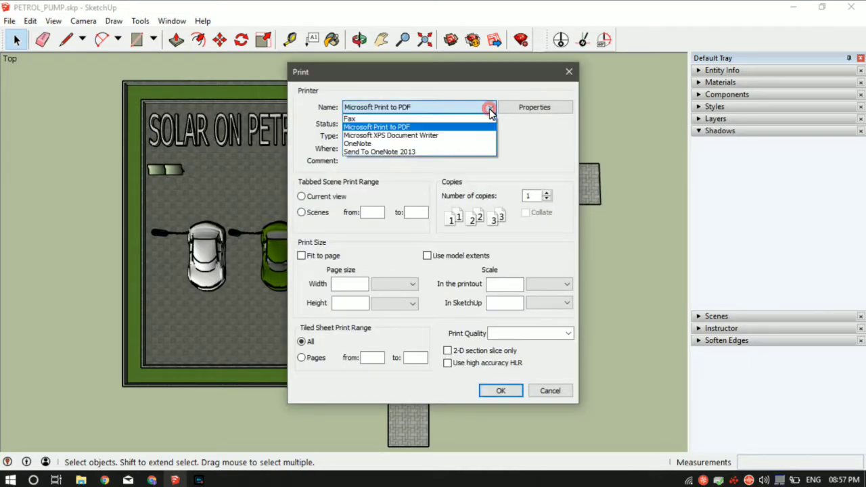
{"action": "mouse_move", "coordinate": [413, 135]}
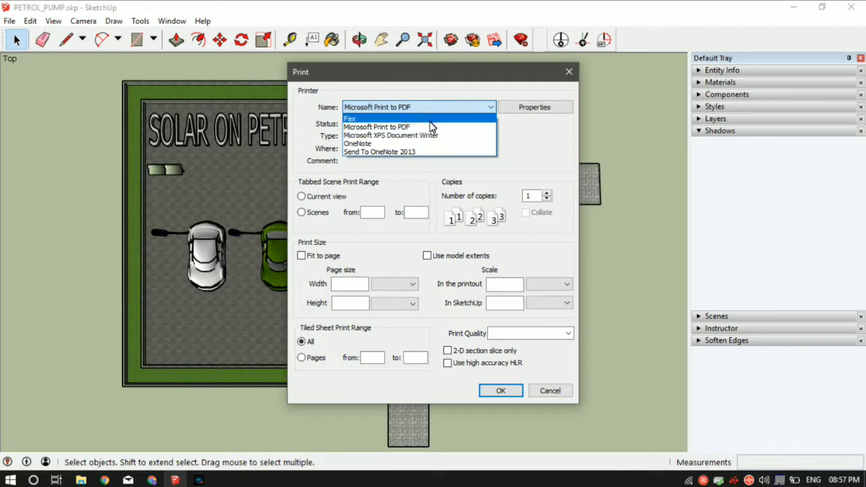
{"action": "left_click", "coordinate": [376, 126]}
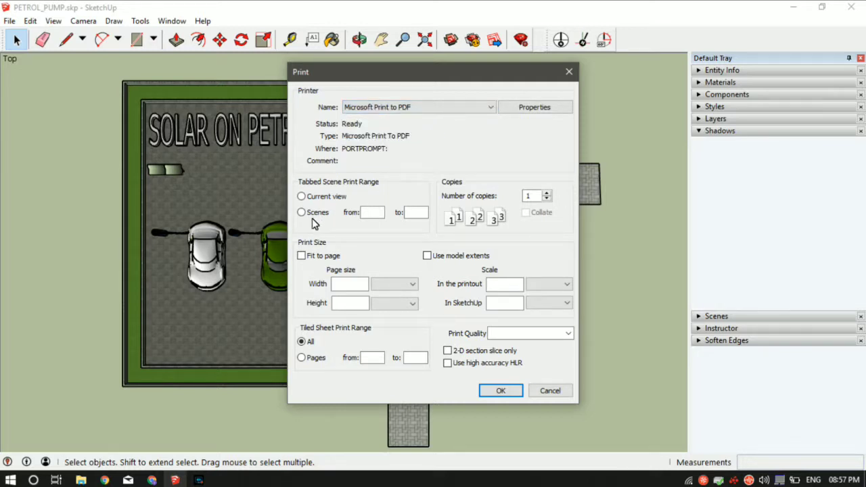
{"action": "left_click", "coordinate": [301, 196]}
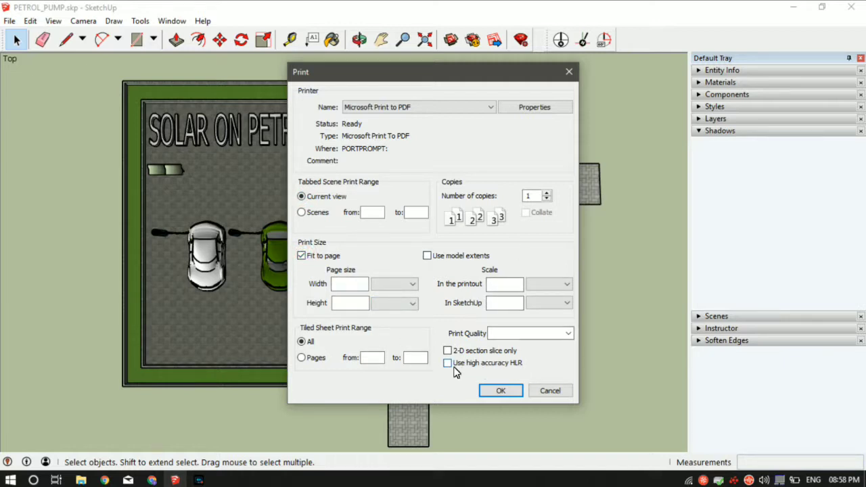
{"action": "left_click", "coordinate": [447, 362]}
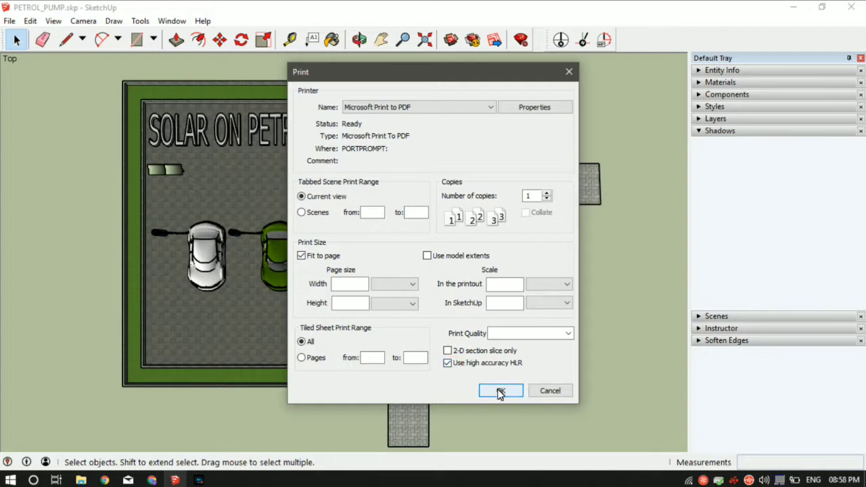
{"action": "left_click", "coordinate": [529, 333]}
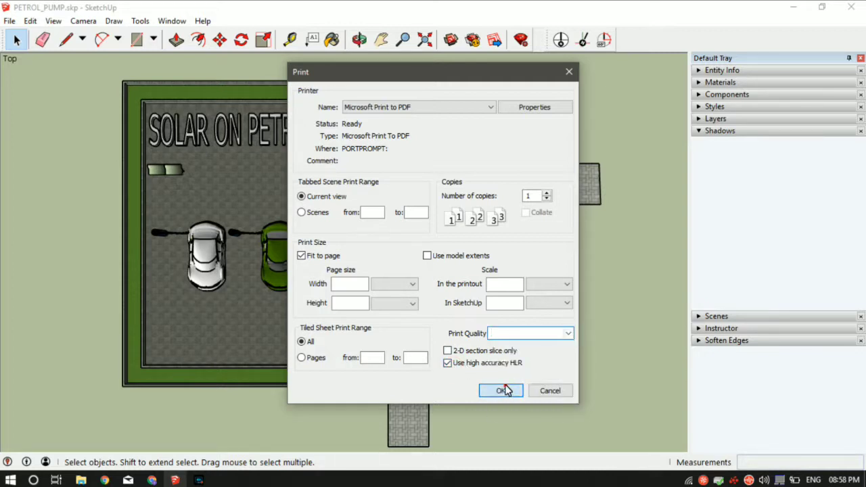
{"action": "left_click", "coordinate": [500, 390]}
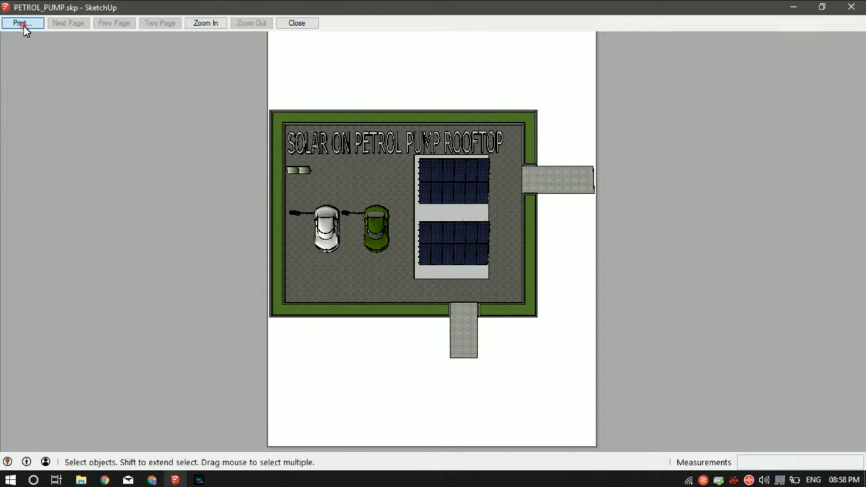
Print the previewed page and save the output as 1.pdf on the Desktop.
{"action": "left_click", "coordinate": [297, 22]}
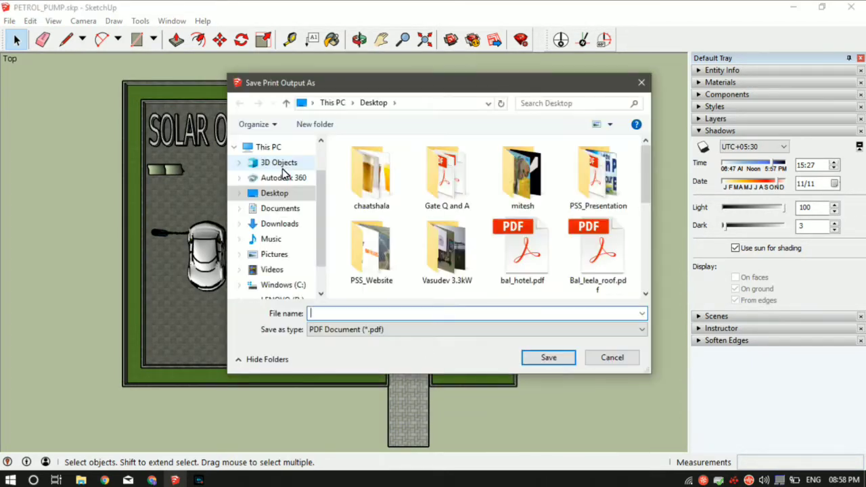
{"action": "left_click", "coordinate": [475, 329]}
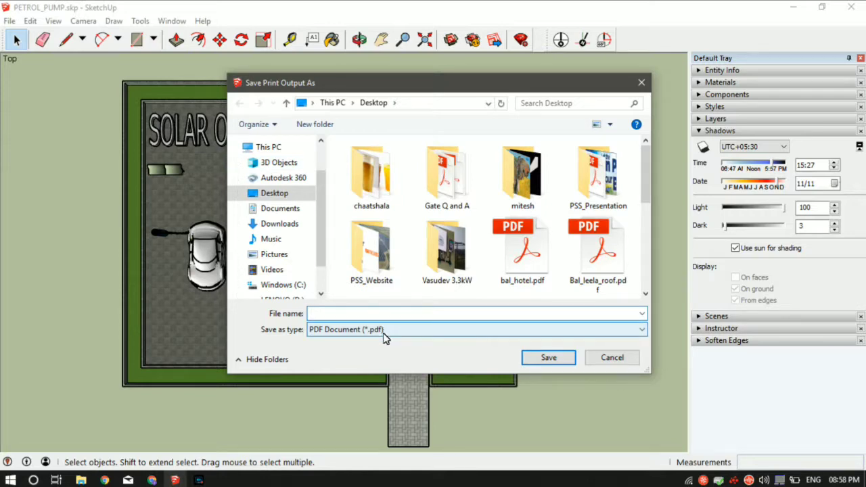
{"action": "left_click", "coordinate": [548, 357]}
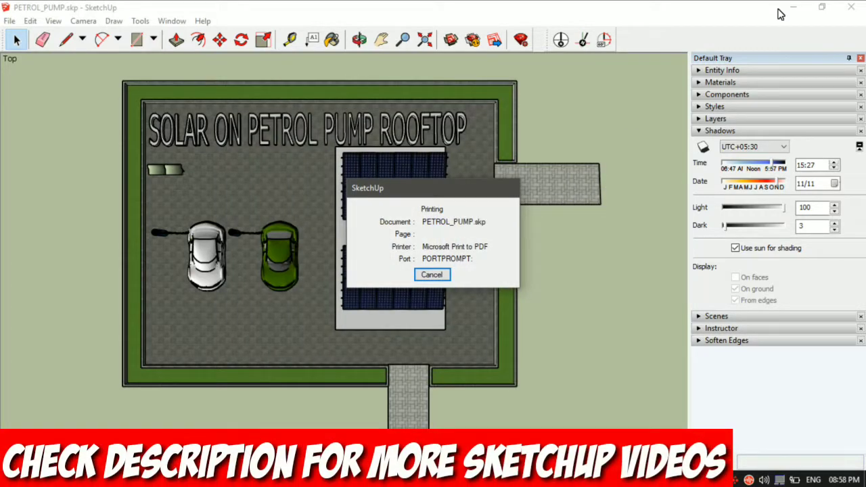
{"action": "mouse_move", "coordinate": [602, 180]}
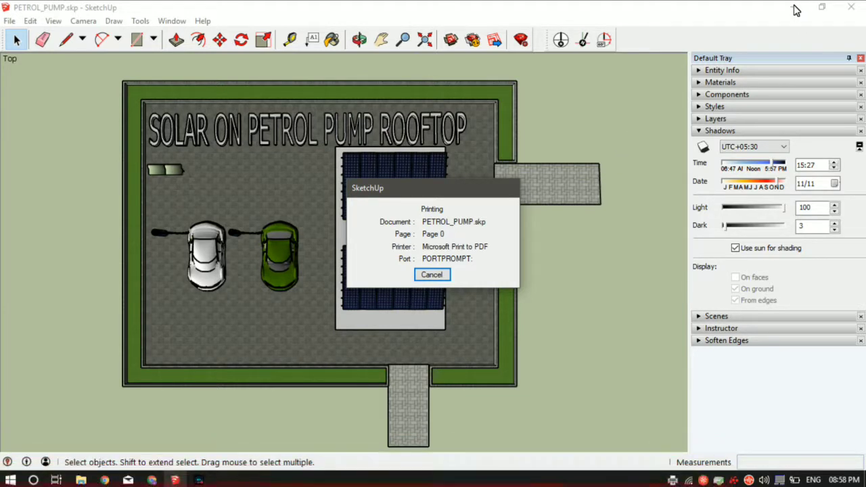
{"action": "mouse_move", "coordinate": [789, 15]}
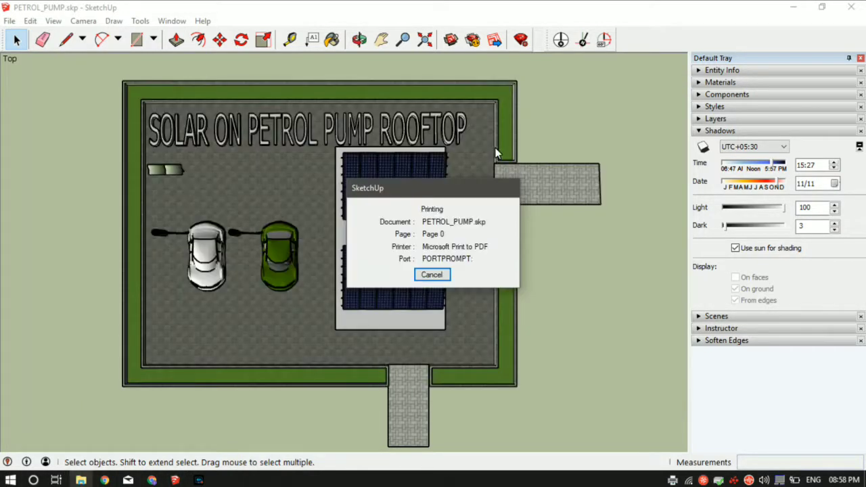
{"action": "left_click", "coordinate": [431, 274]}
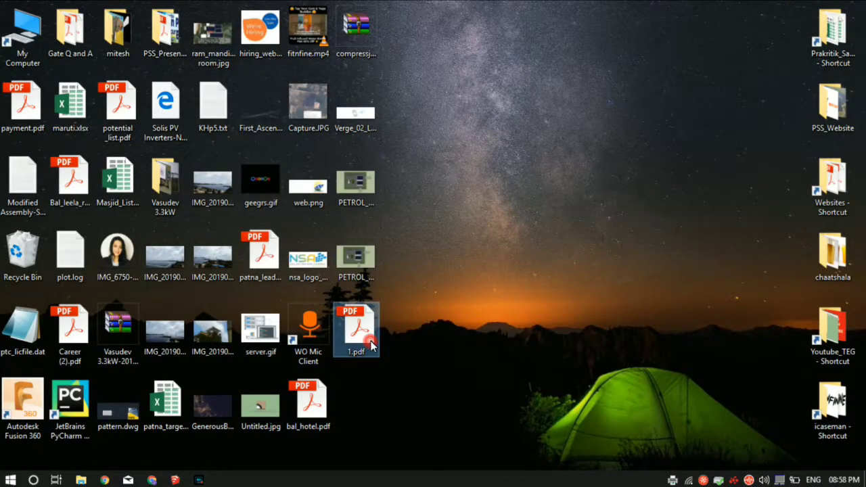
{"action": "mouse_move", "coordinate": [356, 332]}
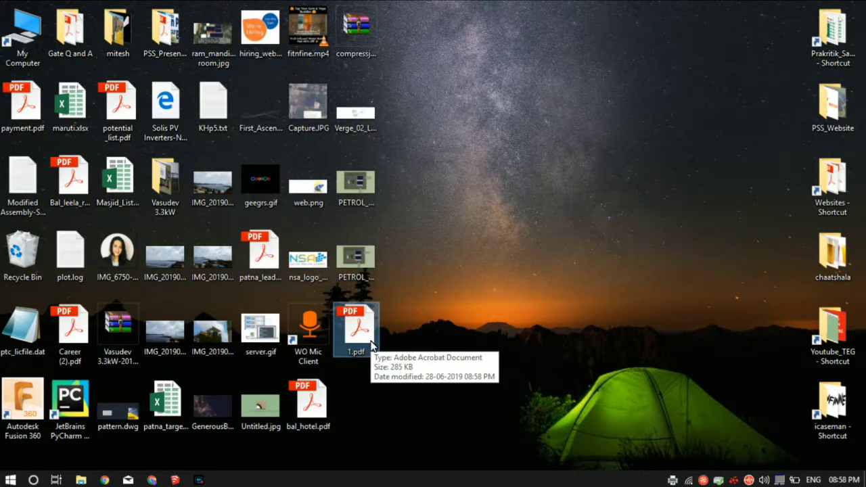
Open 1.pdf from the desktop in Adobe Acrobat Reader.
{"action": "double_click", "coordinate": [355, 329]}
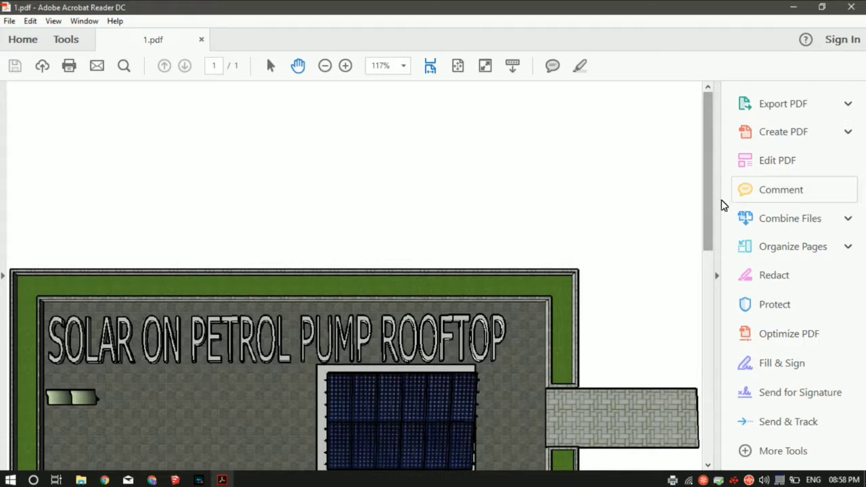
Scroll through 1.pdf, zoom out to 100%, then close Acrobat Reader.
{"action": "scroll", "scroll_direction": "down", "scroll_amount": 3}
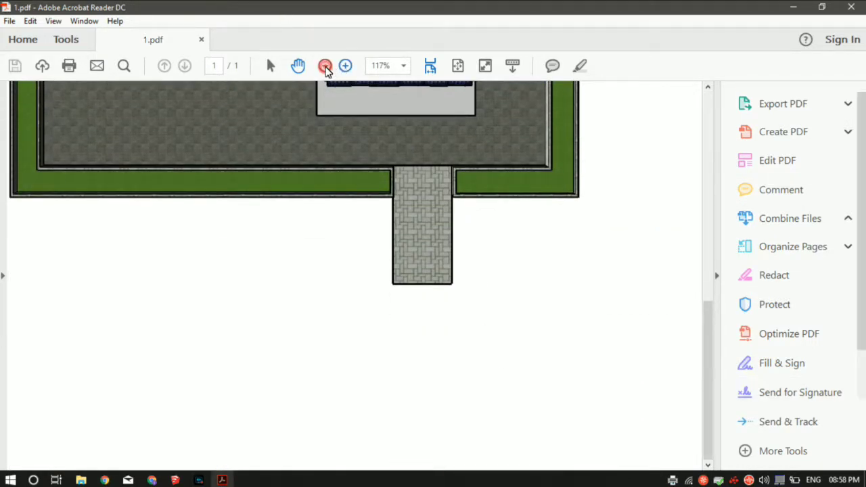
{"action": "left_click", "coordinate": [324, 65]}
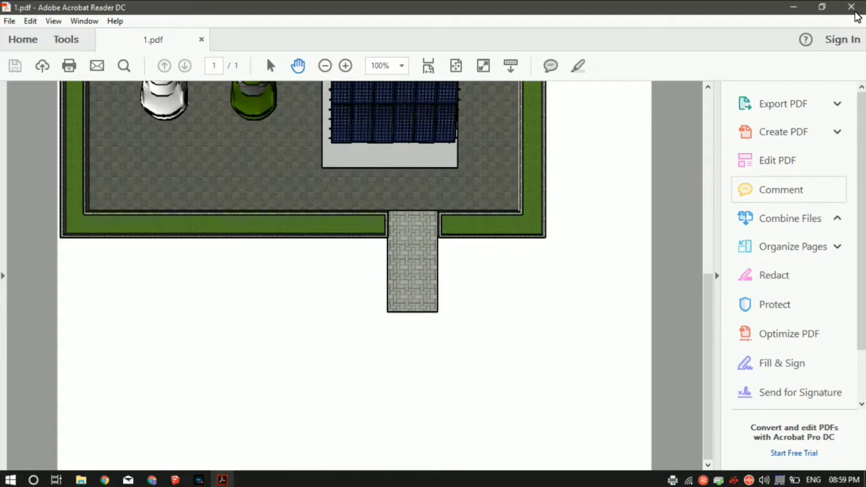
{"action": "left_click", "coordinate": [850, 7]}
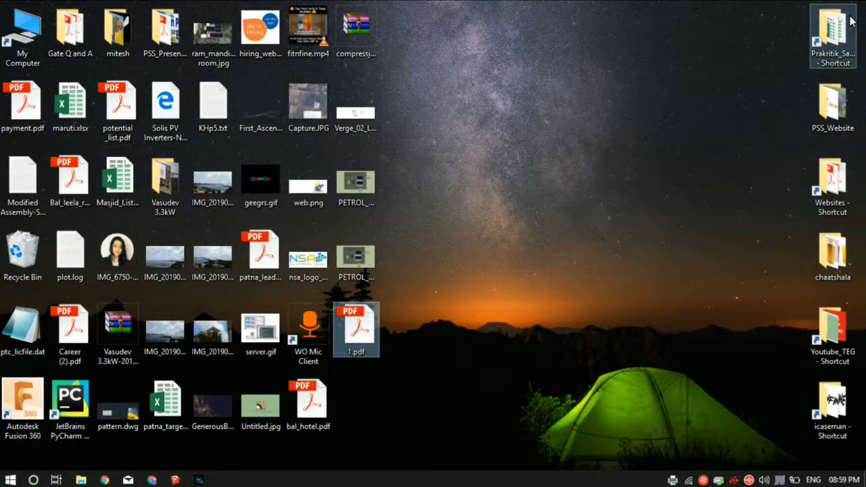
{"action": "mouse_move", "coordinate": [851, 20]}
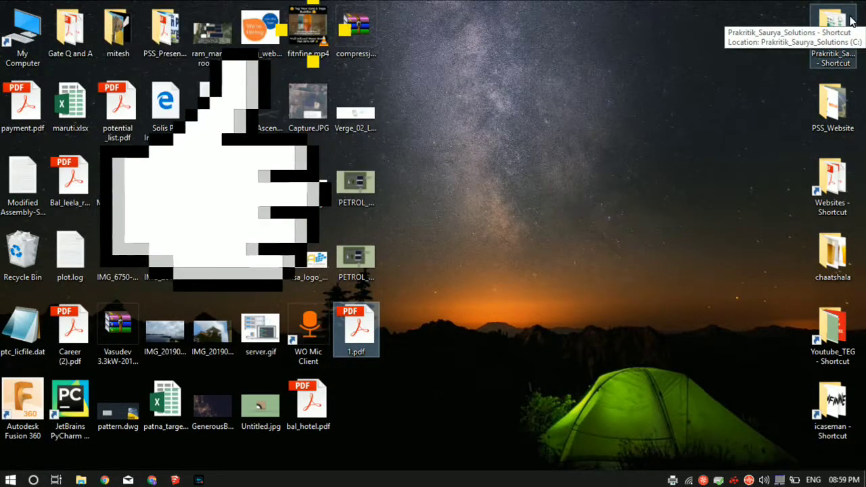